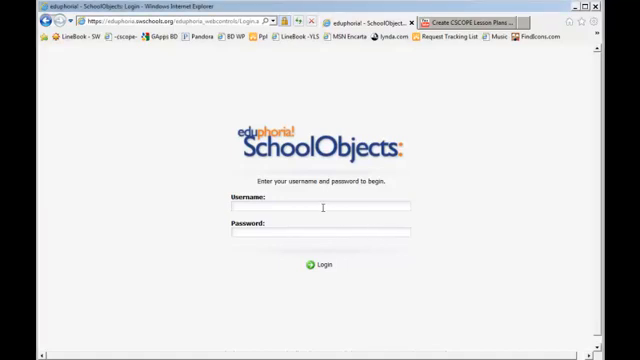
pyautogui.write('ebritd')
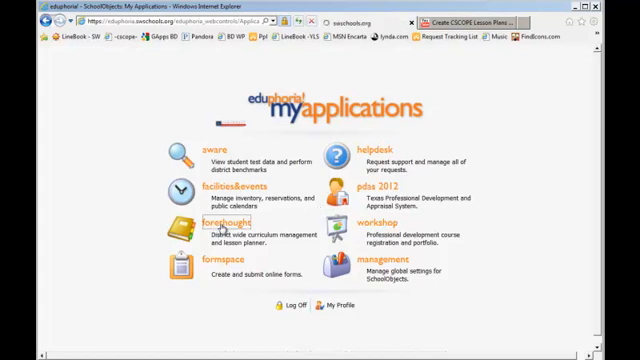
# - Launch forethought from My Applications to see the August 2011 calendar
pyautogui.click(226, 221)
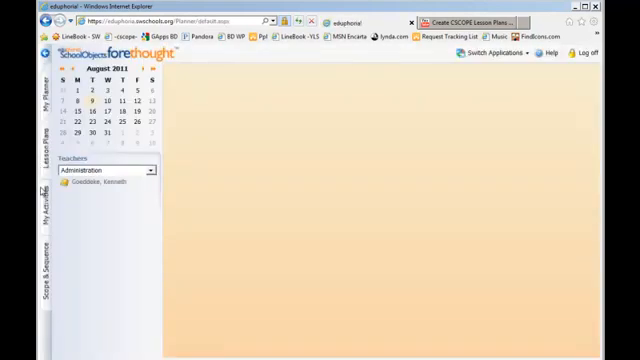
pyautogui.moveTo(544, 77)
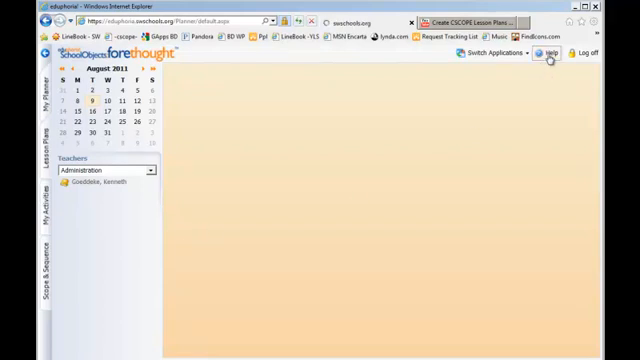
# - Open Help and expand the Forethought for Teachers course in the Courses tree
pyautogui.click(544, 53)
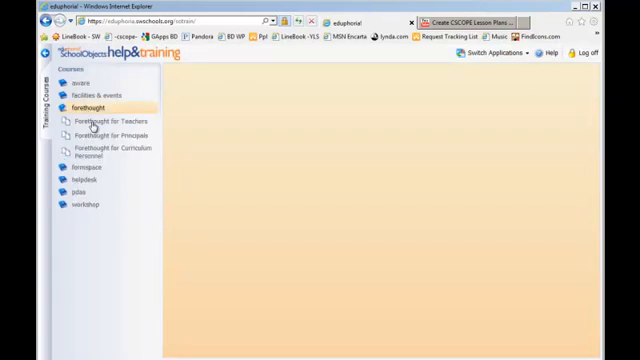
pyautogui.click(108, 120)
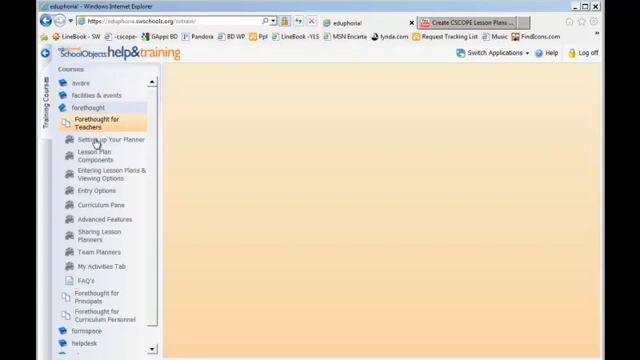